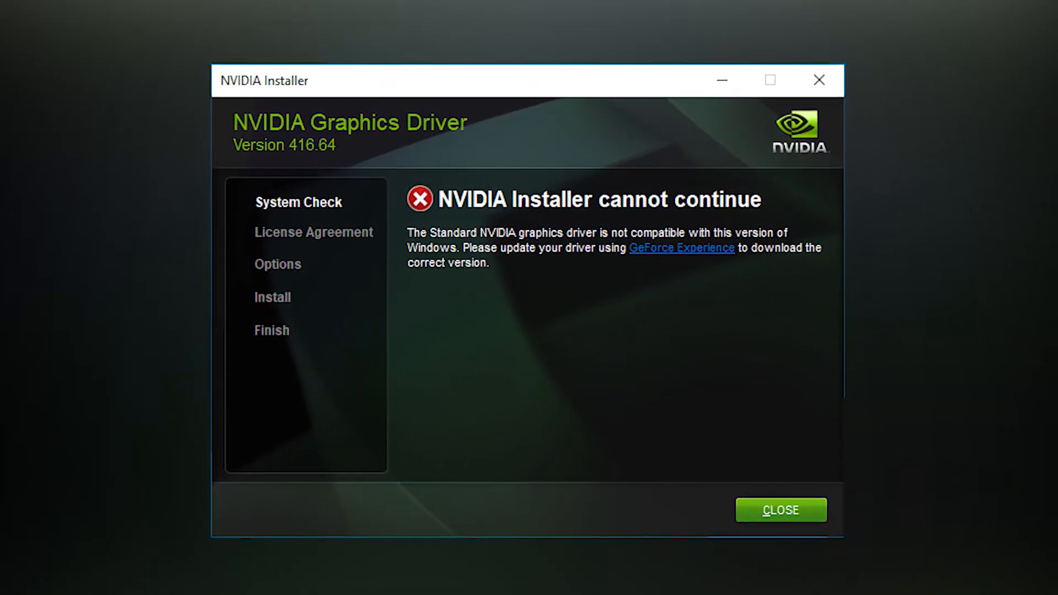
- Dismiss the NVIDIA Installer error that the standard driver is incompatible with this Windows
{"action": "left_click", "coordinate": [781, 510]}
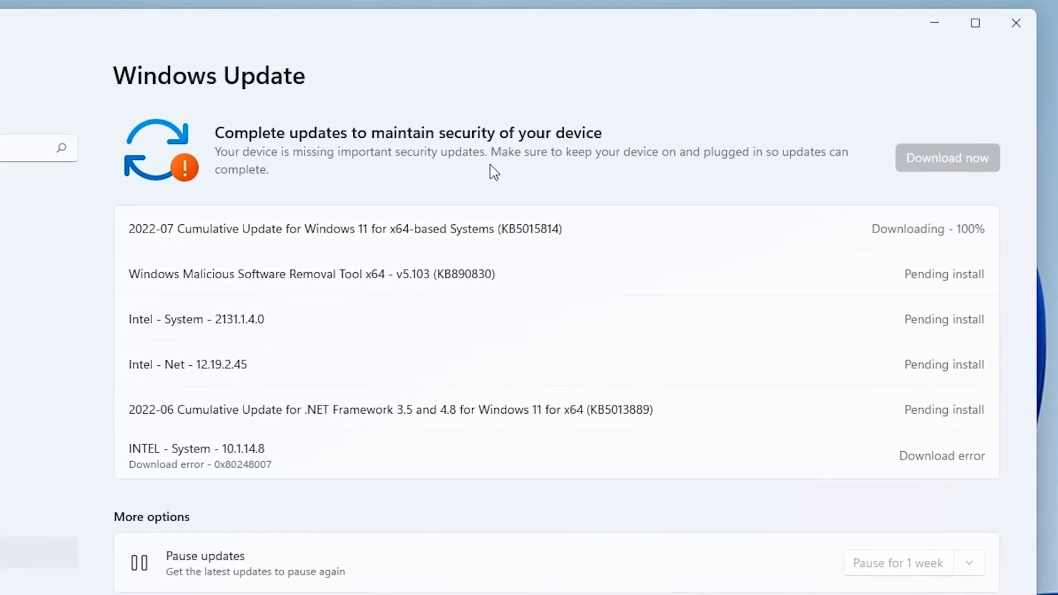
- Reach Windows Update settings from search and start installing the pending 2022-07 cumulative update
{"action": "left_click", "coordinate": [456, 579]}
{"action": "type", "text": "windows up"}
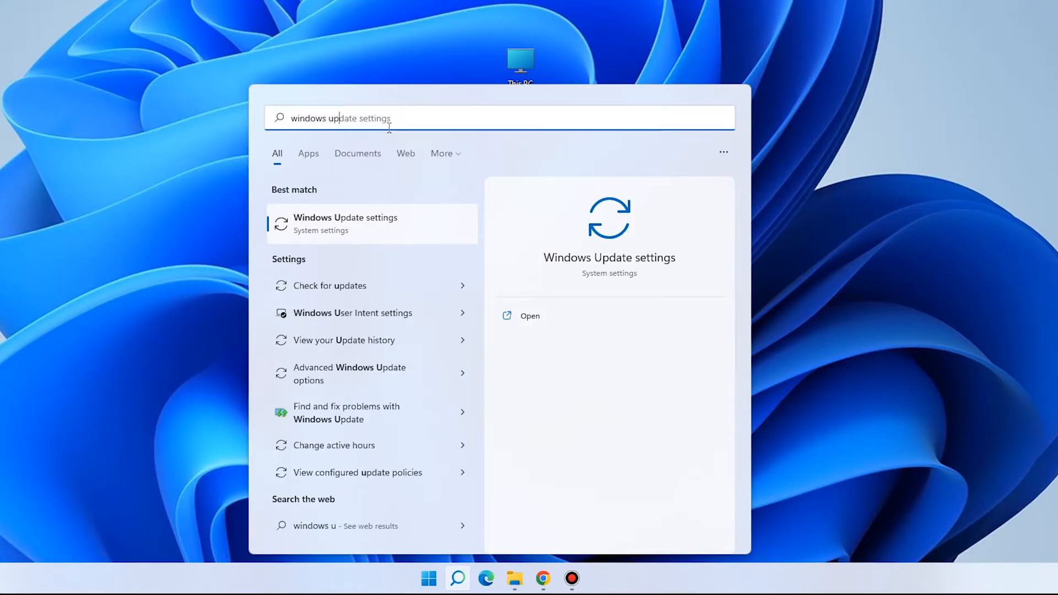
{"action": "left_click", "coordinate": [345, 224]}
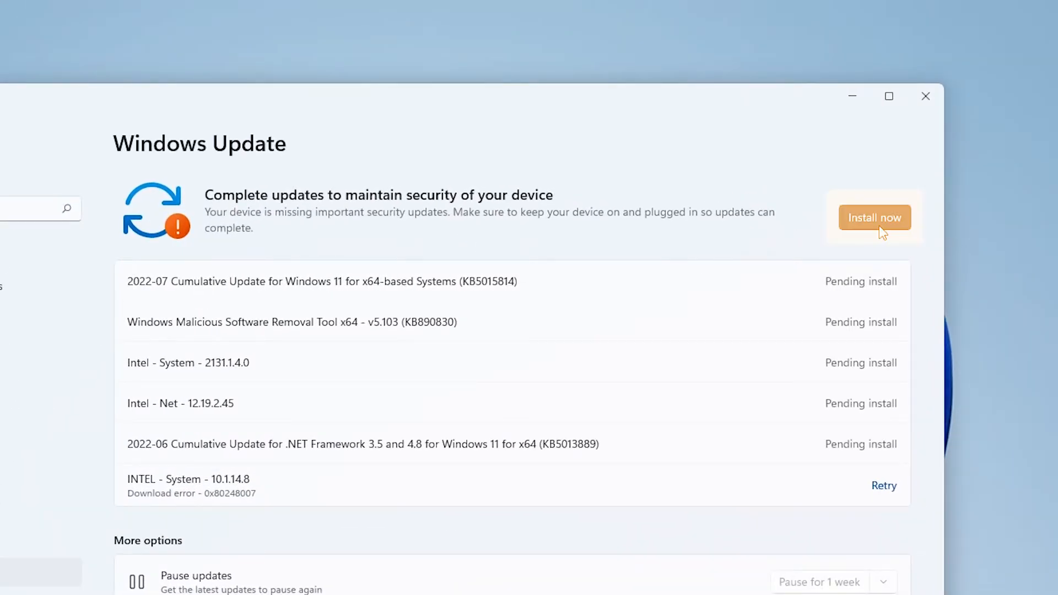
{"action": "left_click", "coordinate": [874, 217]}
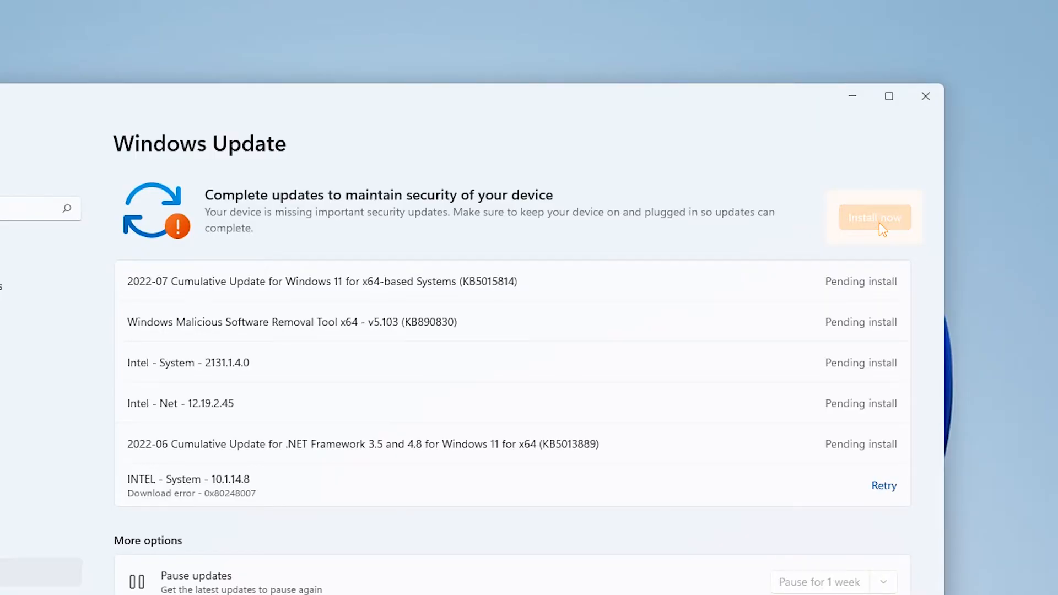
{"action": "left_click", "coordinate": [875, 217]}
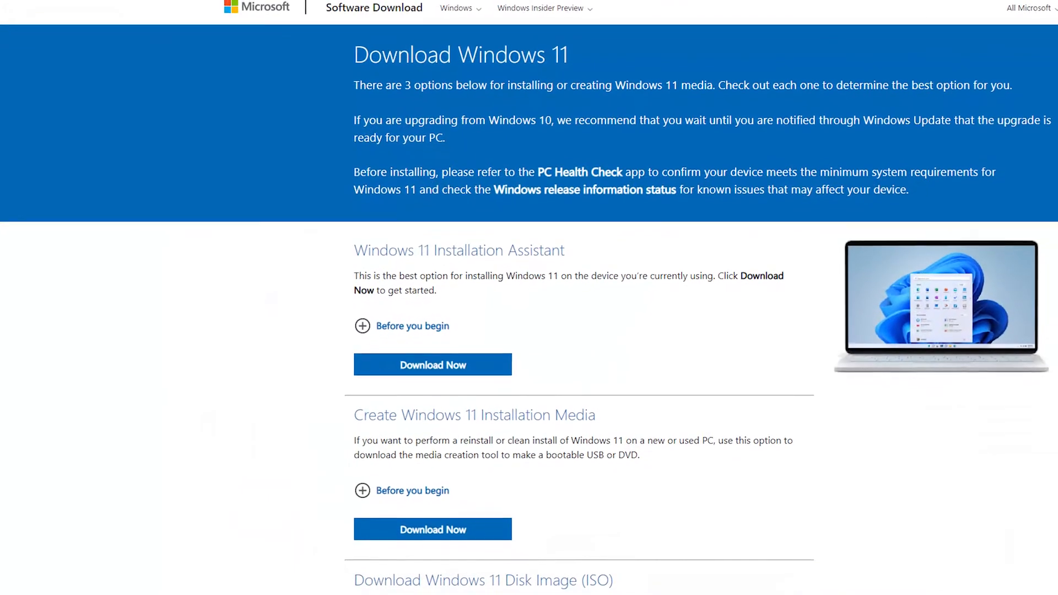
{"action": "scroll", "scroll_direction": "down", "scroll_amount": 3}
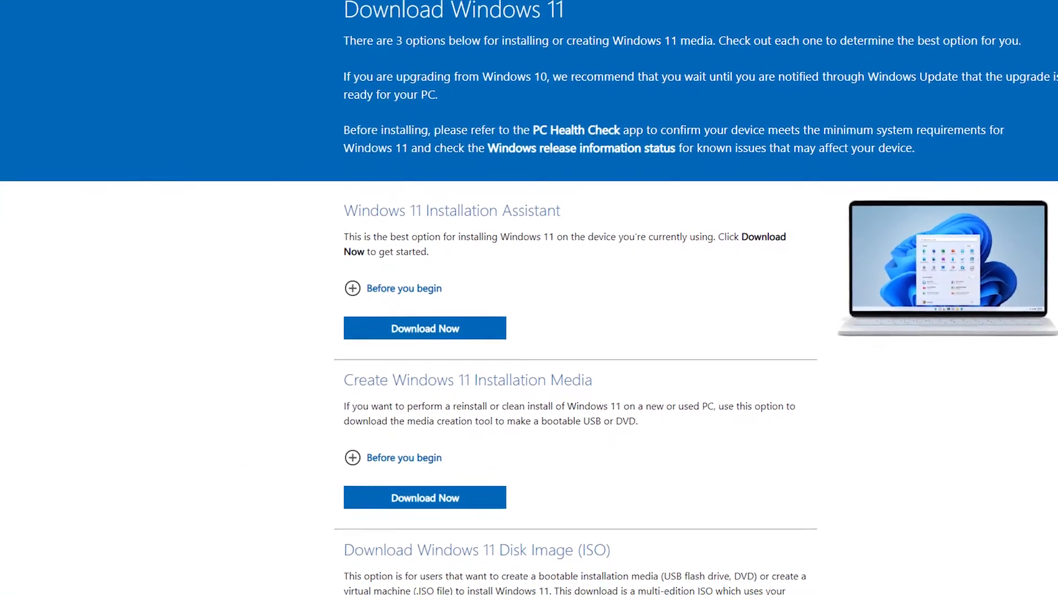
{"action": "scroll", "scroll_direction": "down", "scroll_amount": 3}
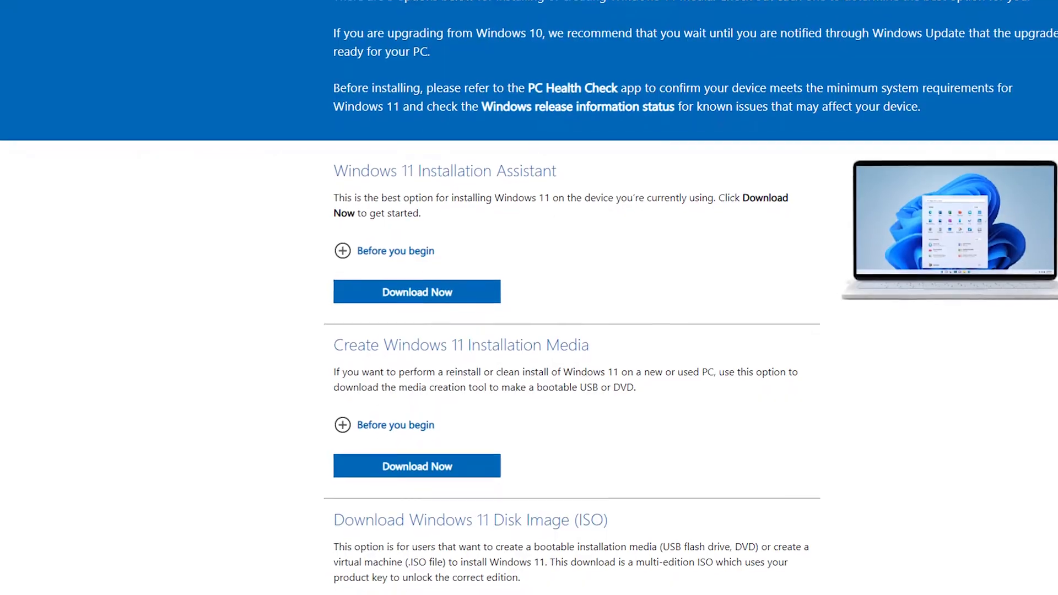
{"action": "scroll", "scroll_direction": "down", "scroll_amount": 3}
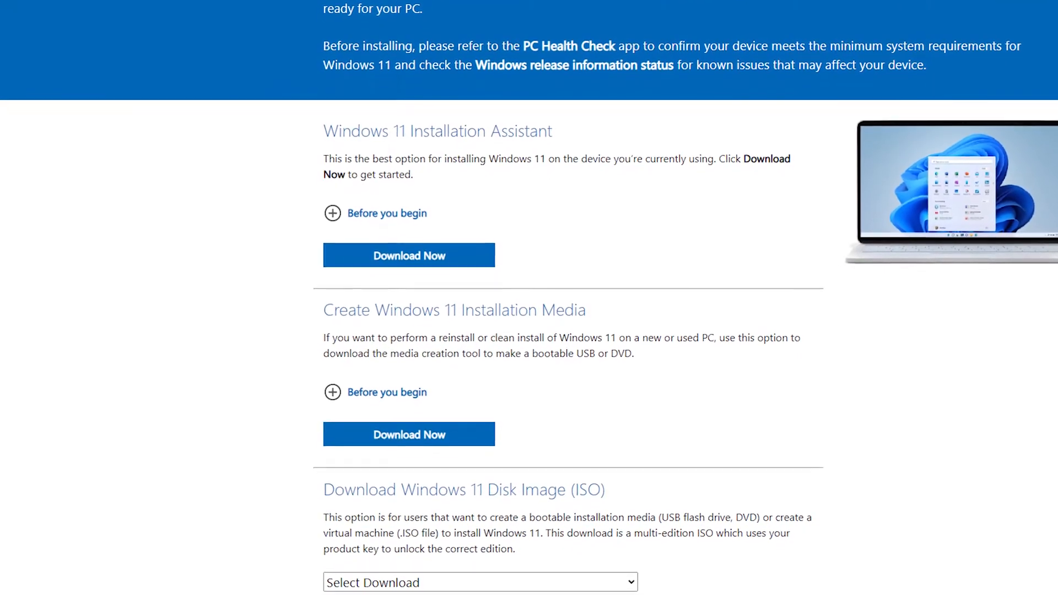
{"action": "scroll", "scroll_direction": "down", "scroll_amount": 3}
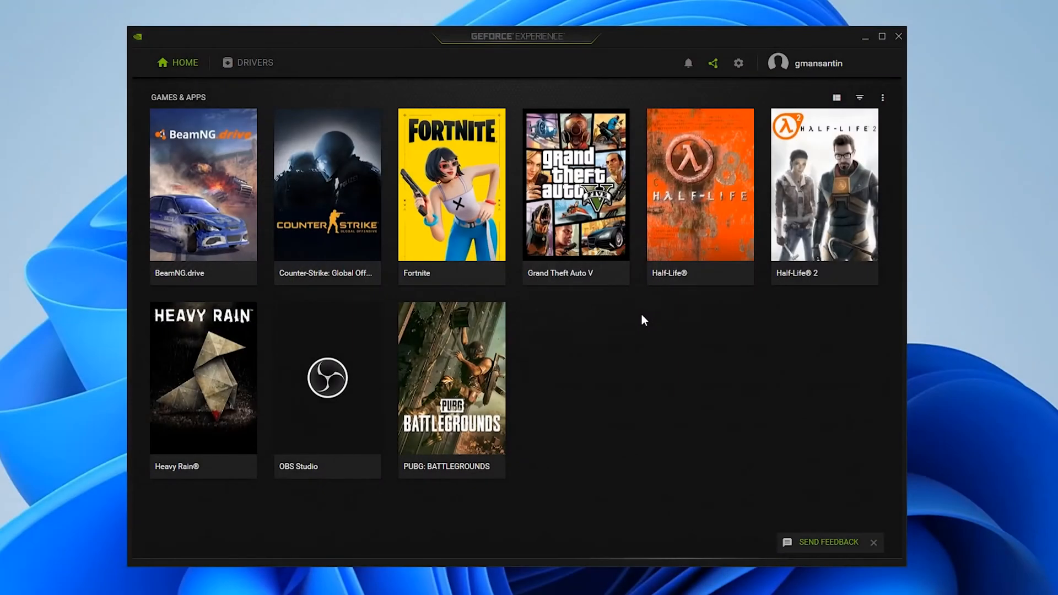
- Download the GeForce Experience 3.23.0.74 installer from the NVIDIA GeForce page
{"action": "left_click", "coordinate": [255, 62]}
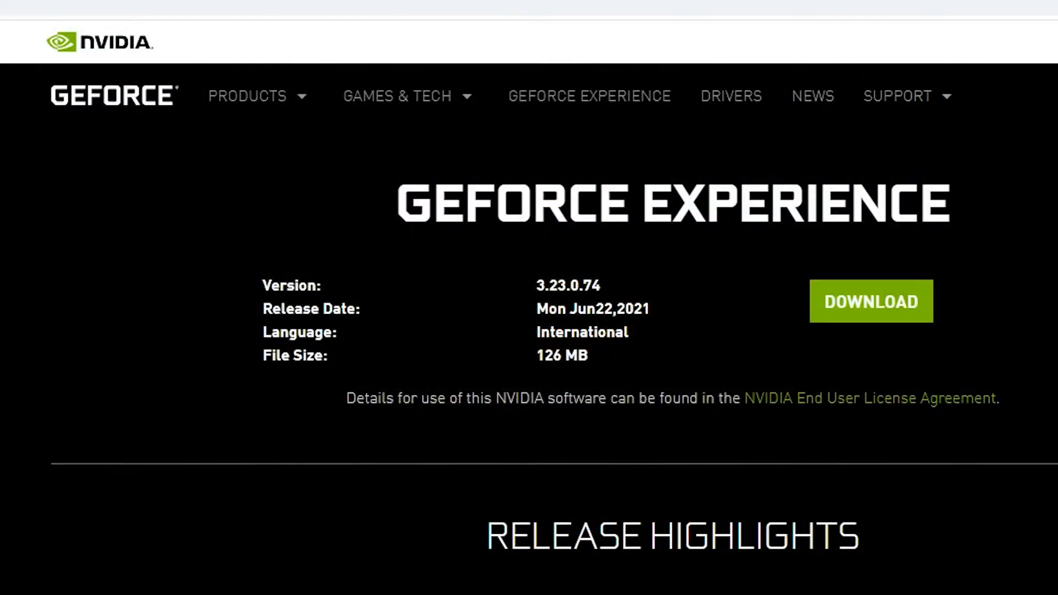
{"action": "mouse_move", "coordinate": [862, 326]}
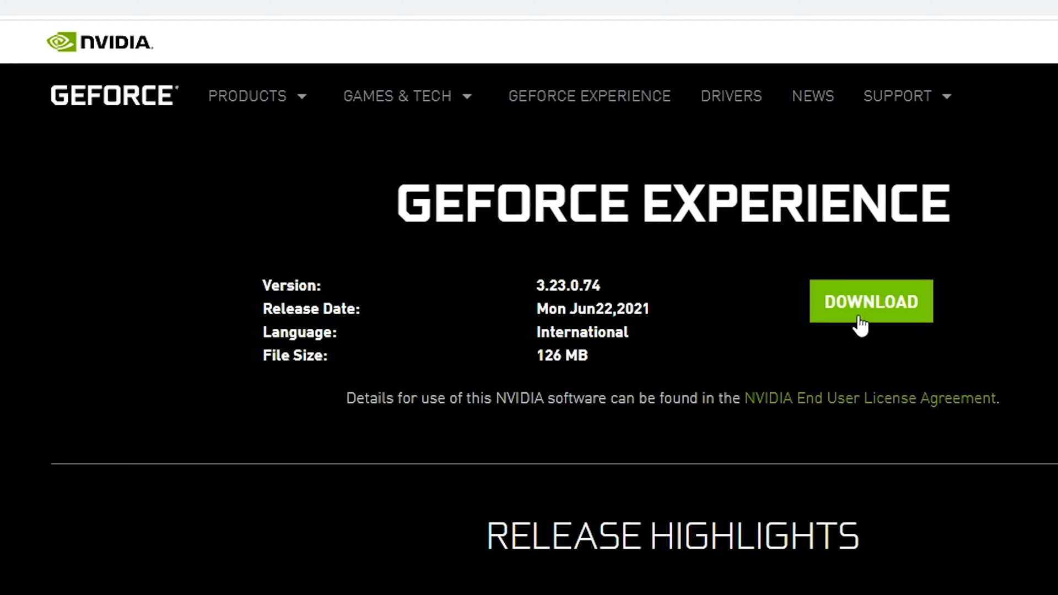
{"action": "left_click", "coordinate": [869, 301]}
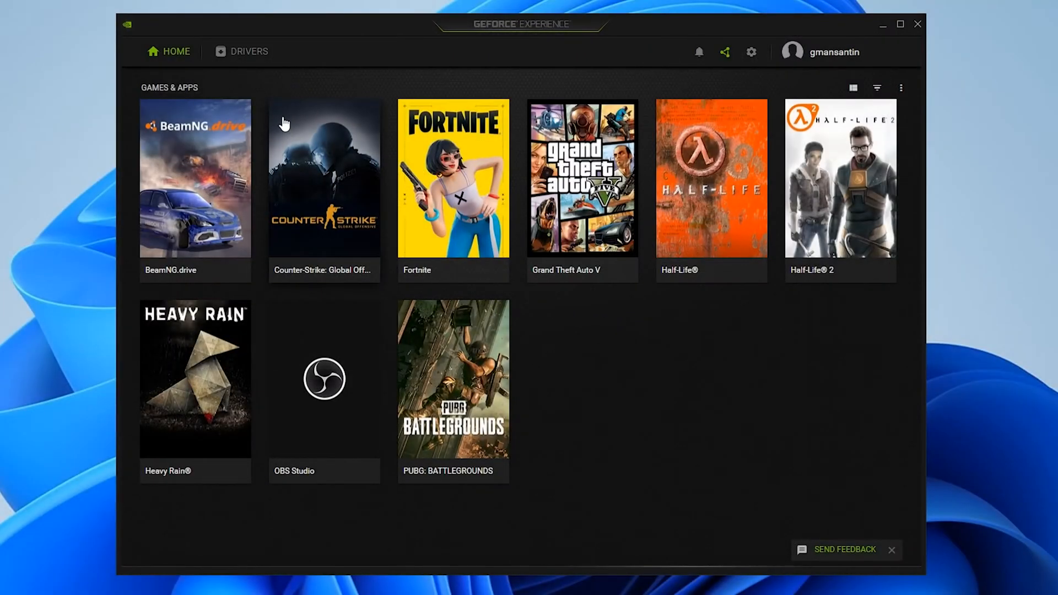
- Check the DRIVERS view for updates, confirming Game Ready Driver 516.59 is current
{"action": "left_click", "coordinate": [248, 52]}
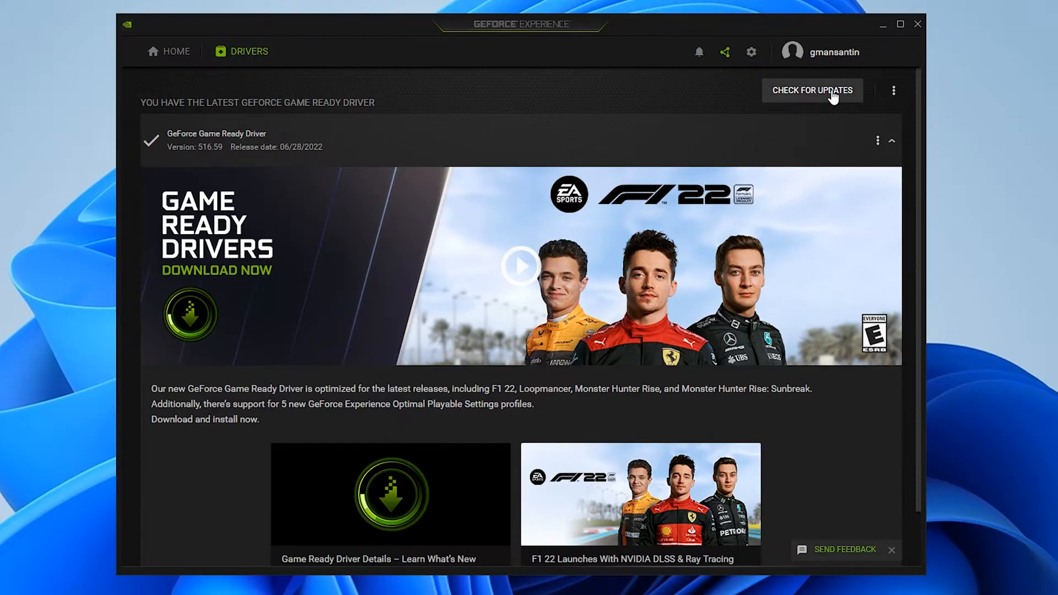
{"action": "left_click", "coordinate": [813, 90]}
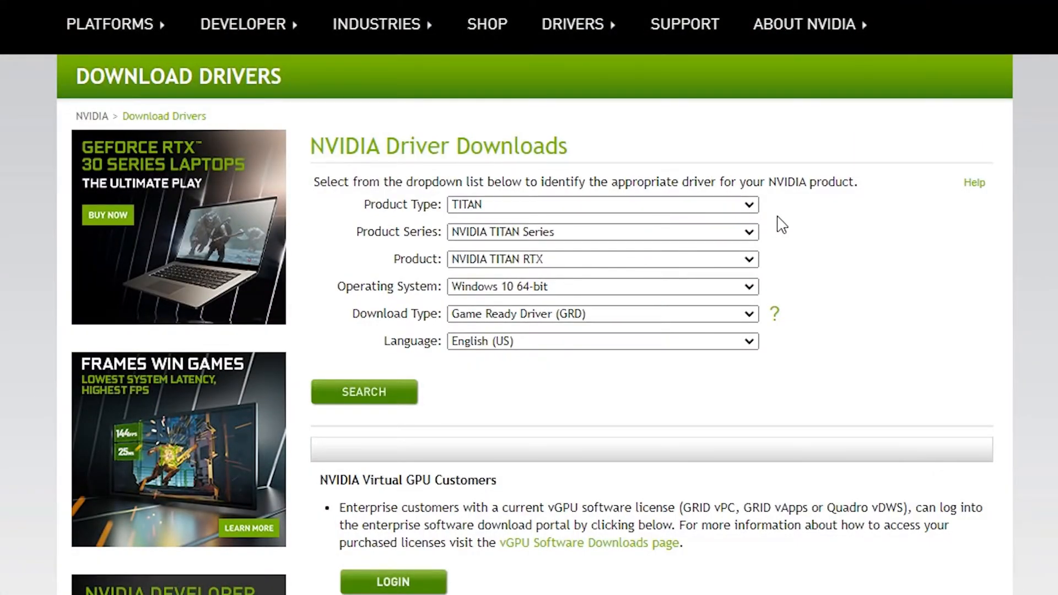
- Change Product Type from TITAN to GeForce and choose a GeForce product series
{"action": "left_click", "coordinate": [601, 205]}
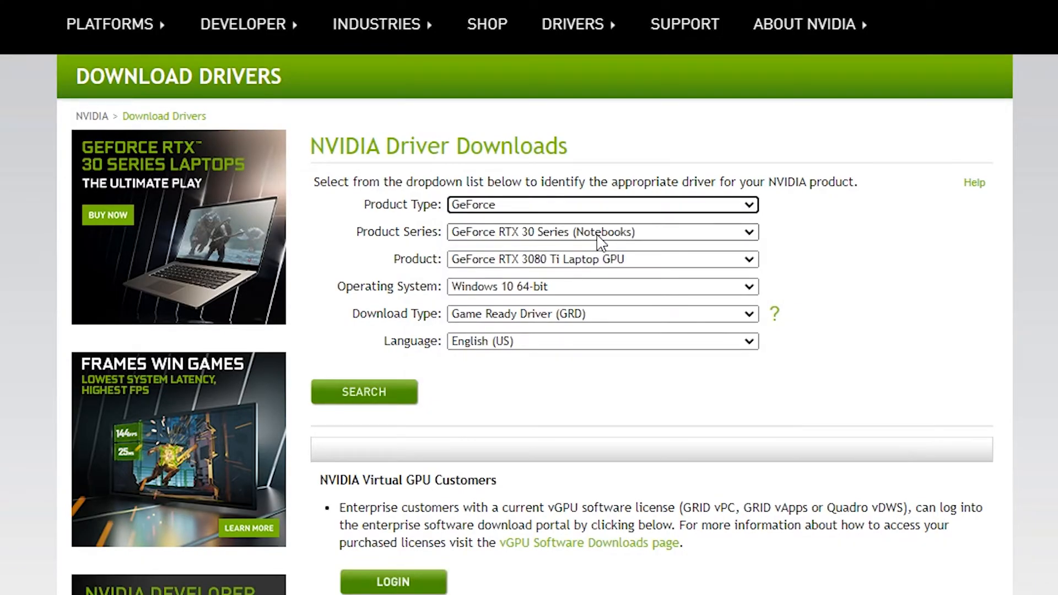
{"action": "left_click", "coordinate": [601, 232]}
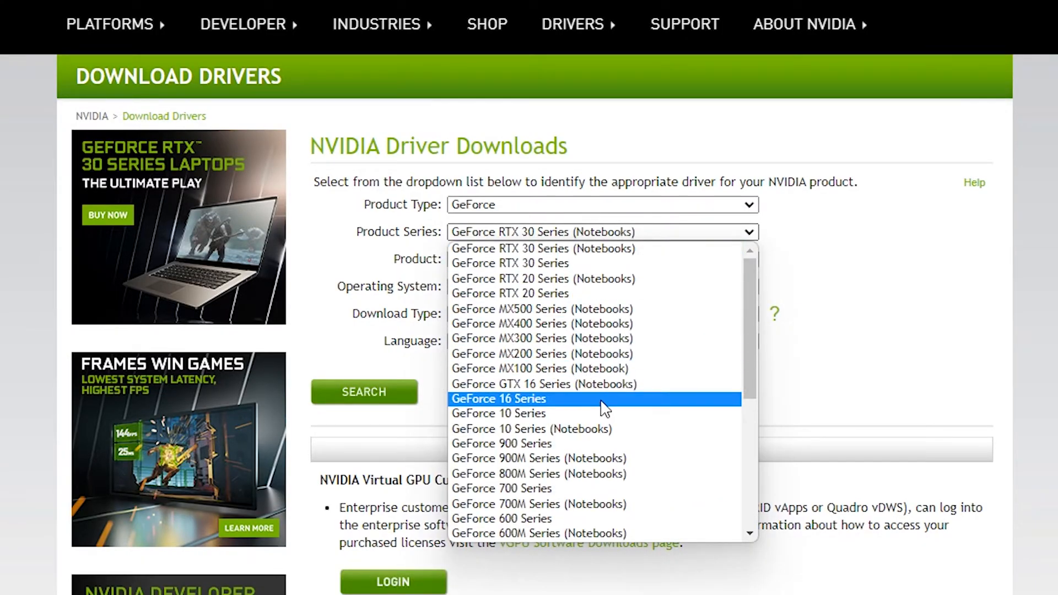
{"action": "left_click", "coordinate": [499, 414]}
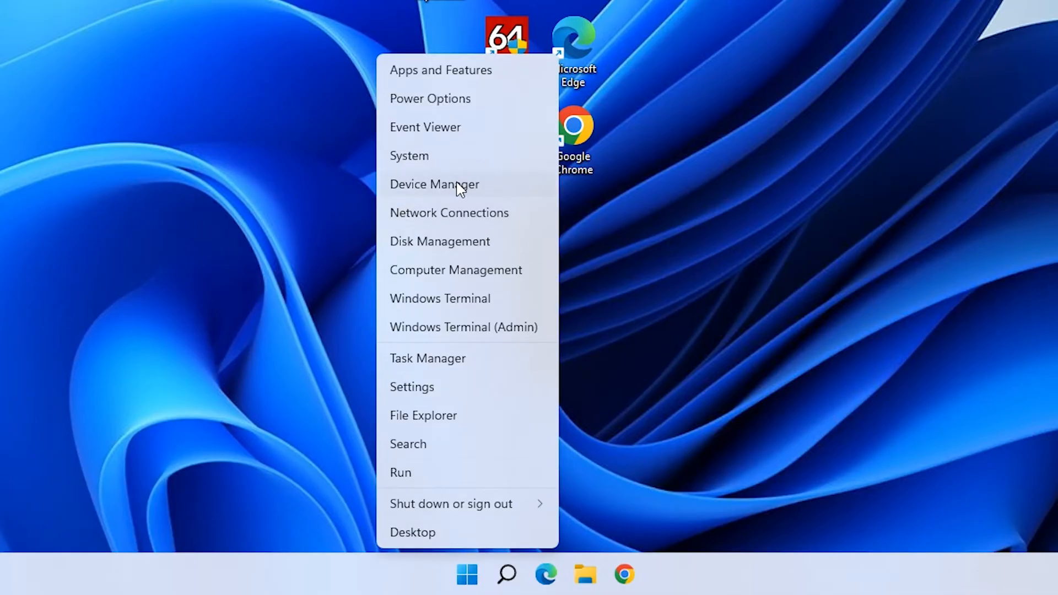
- Launch Device Manager from the Start menu and expand Display adapters
{"action": "left_click", "coordinate": [435, 184]}
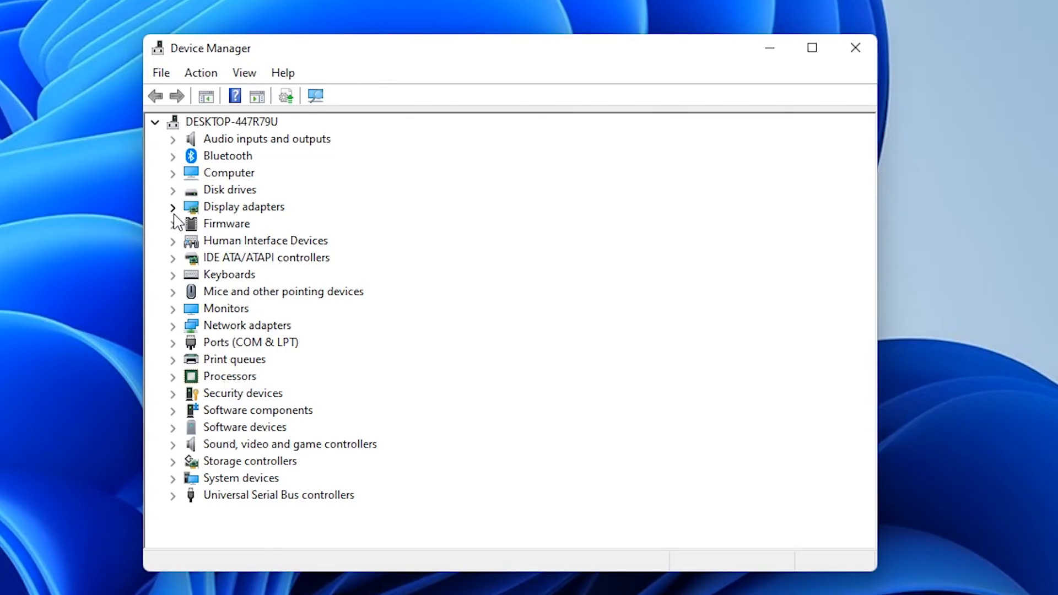
{"action": "left_click", "coordinate": [173, 206]}
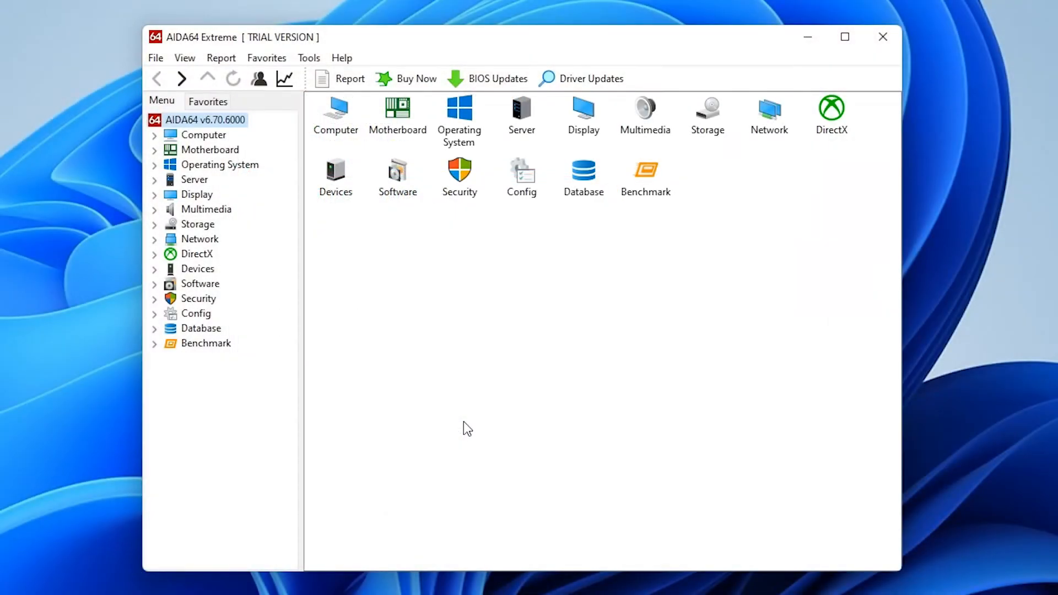
{"action": "mouse_move", "coordinate": [213, 248]}
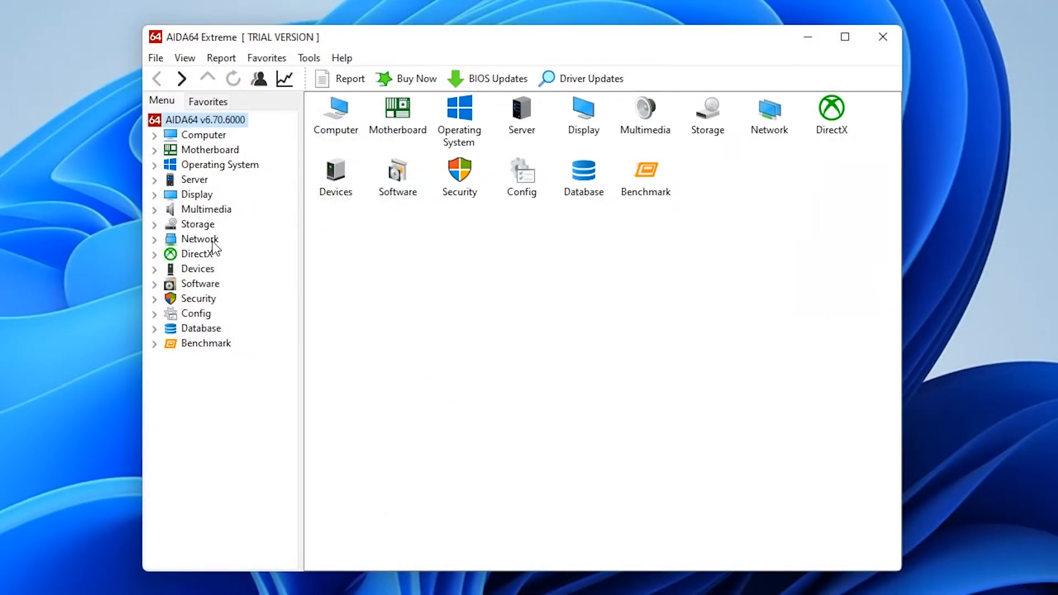
- Show PCI / AGP Video under Display, identifying the card as nVIDIA GeForce GTX 1080
{"action": "left_click", "coordinate": [196, 194]}
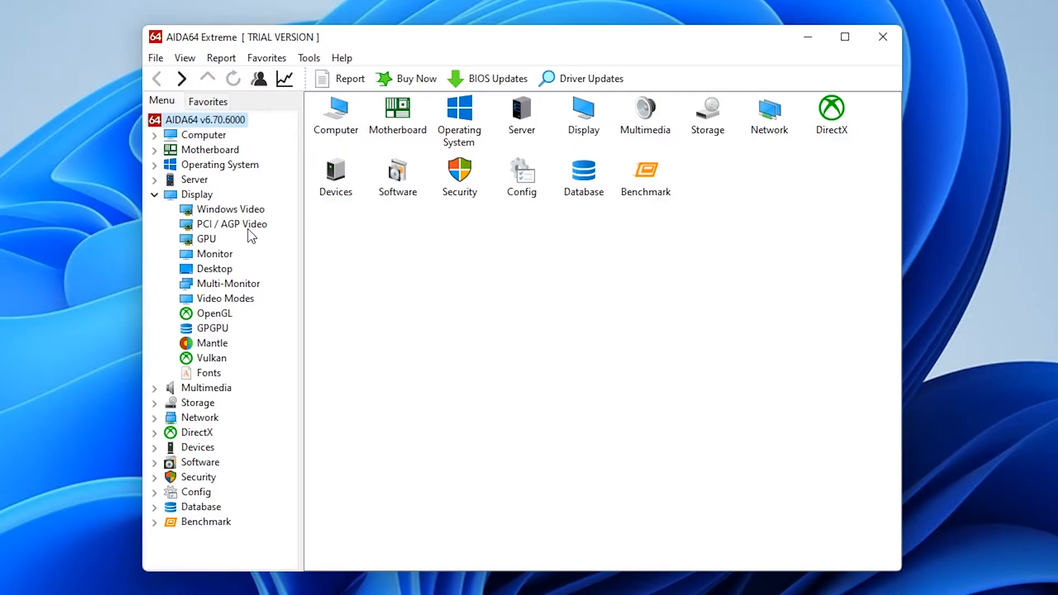
{"action": "left_click", "coordinate": [232, 224]}
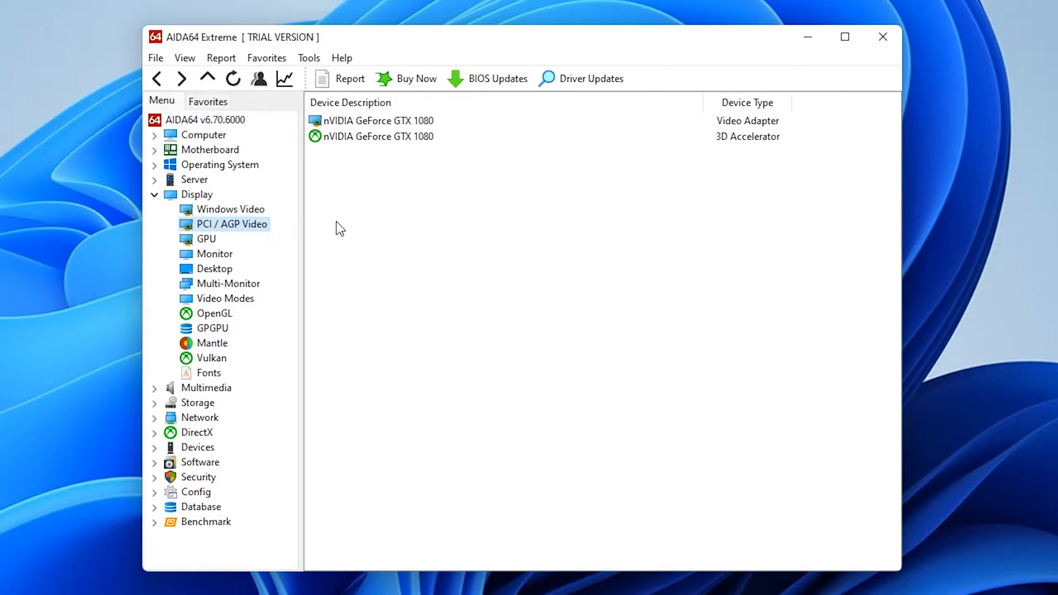
{"action": "left_click", "coordinate": [378, 120]}
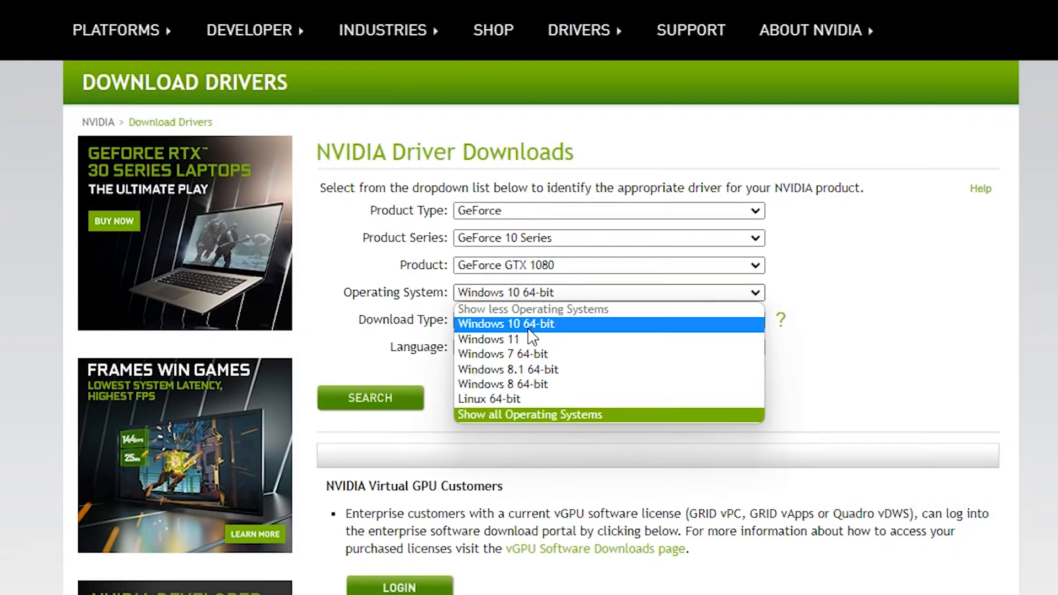
- Confirm Windows 11 Pro in Settings, set Operating System to Windows 11 and search the GTX 1080 driver
{"action": "left_click", "coordinate": [505, 324]}
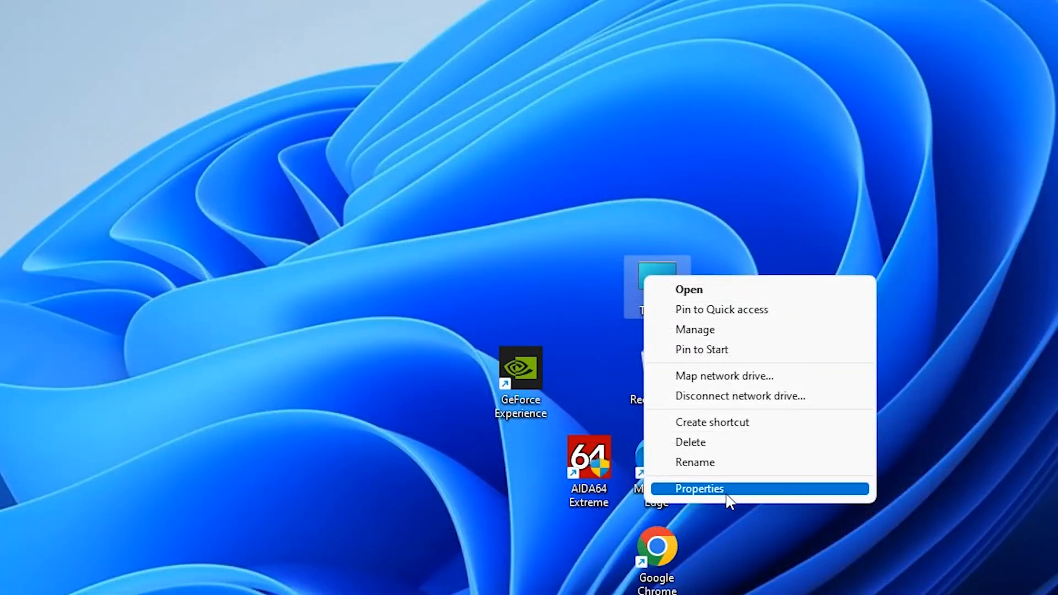
{"action": "left_click", "coordinate": [699, 489]}
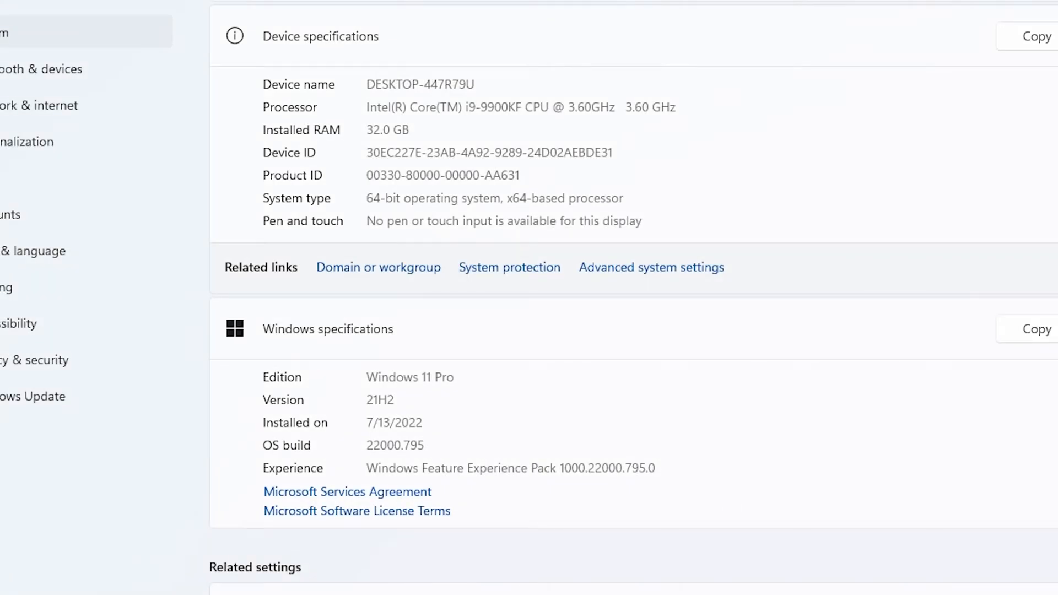
{"action": "double_click", "coordinate": [494, 197]}
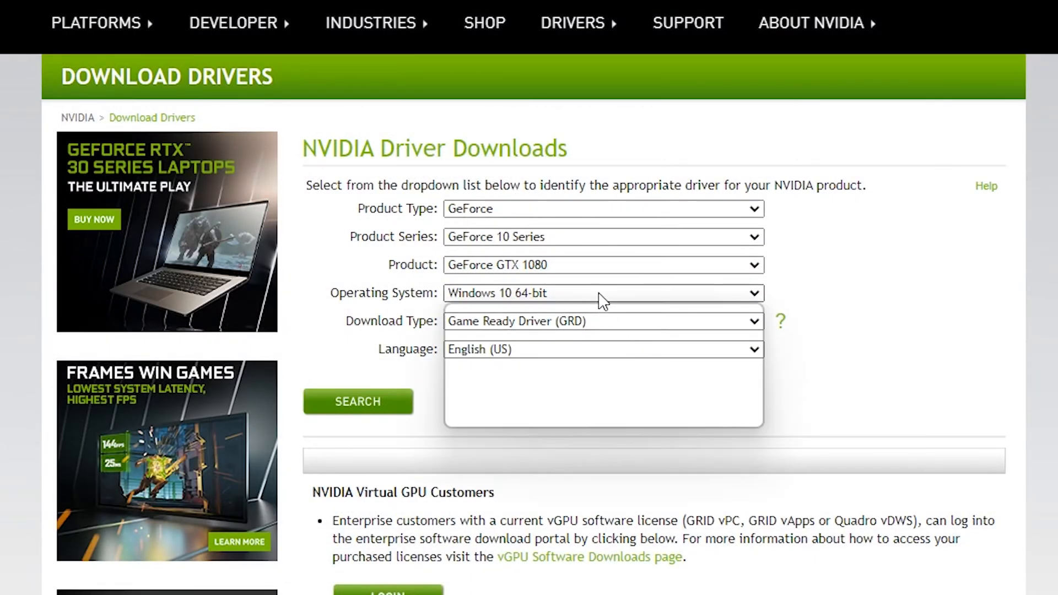
{"action": "left_click", "coordinate": [601, 293]}
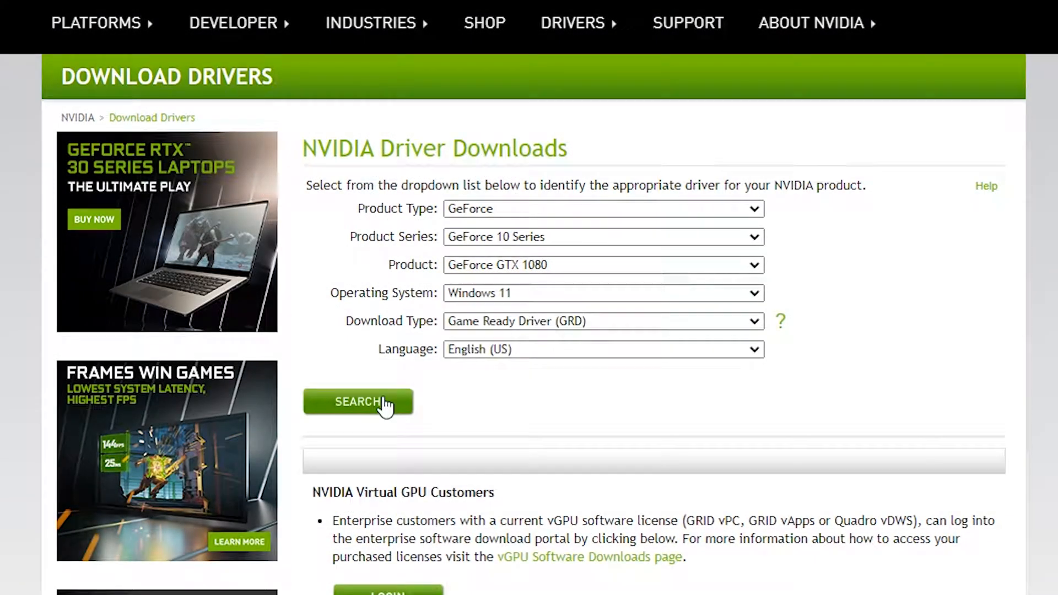
{"action": "left_click", "coordinate": [357, 403]}
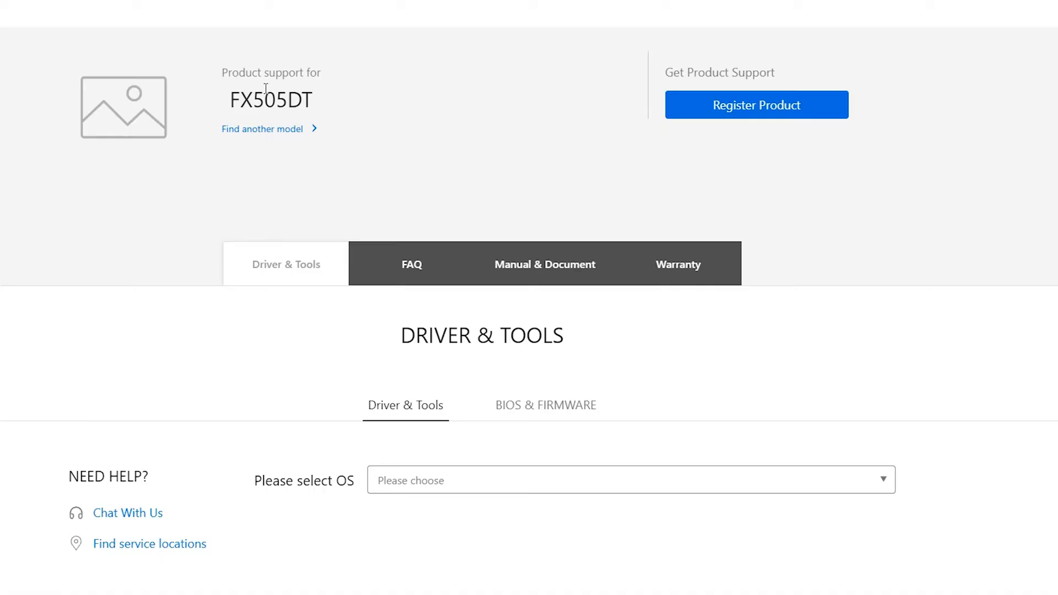
- Filter FX505DT downloads to Windows 11 64-bit, list all chipset drivers and expand the NVIDIA graphics description
{"action": "left_click", "coordinate": [630, 479]}
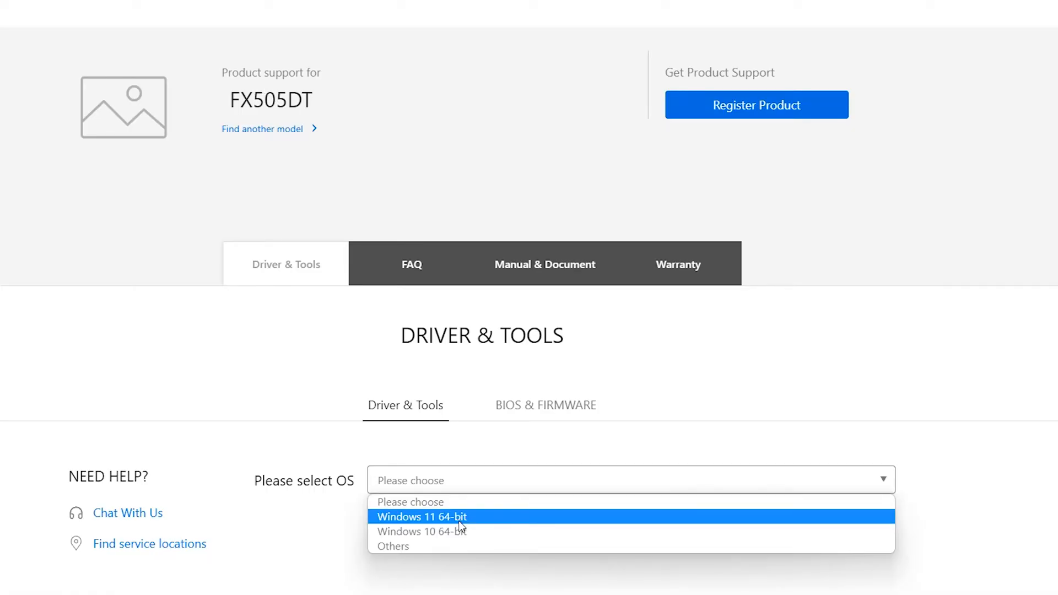
{"action": "left_click", "coordinate": [421, 516]}
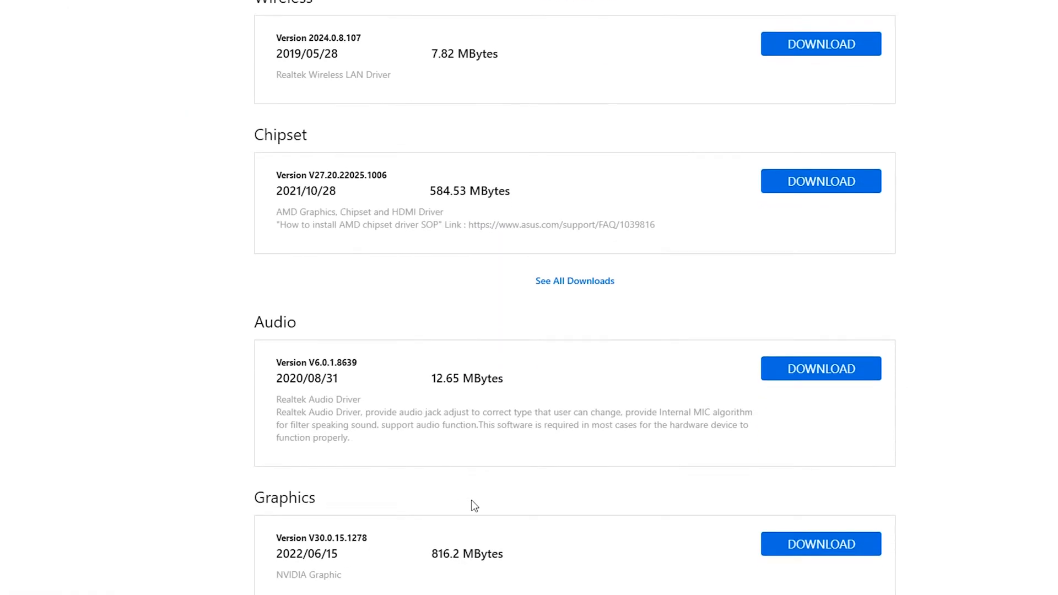
{"action": "left_click", "coordinate": [574, 280]}
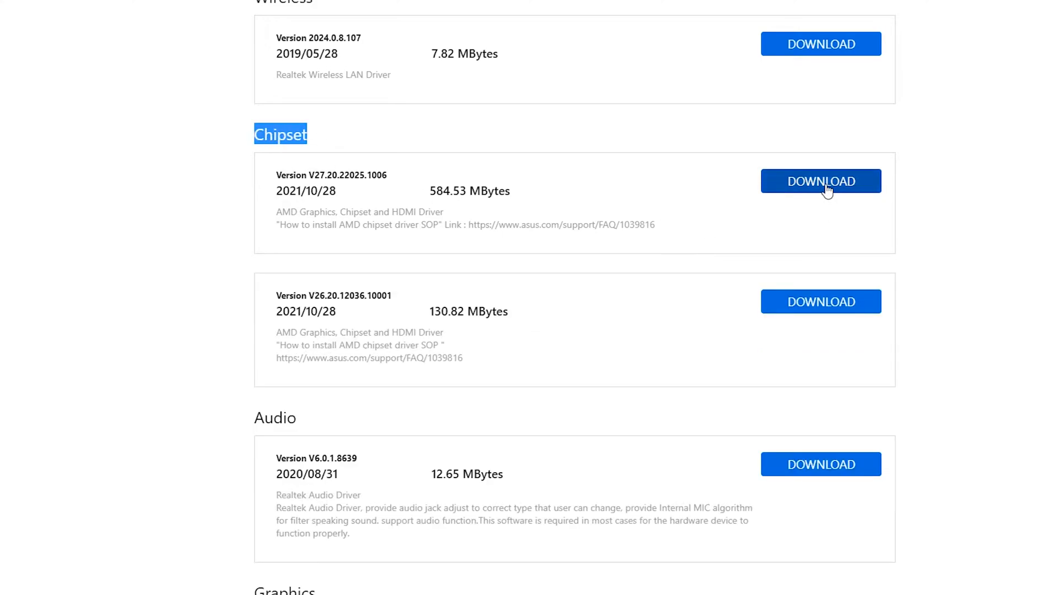
{"action": "scroll", "scroll_direction": "down", "scroll_amount": 3}
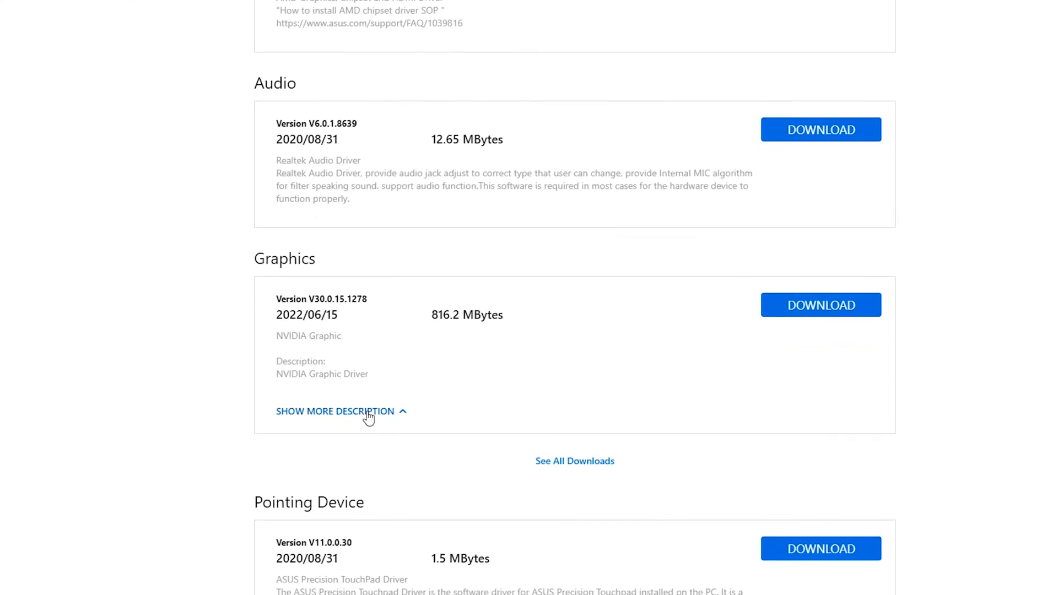
{"action": "left_click", "coordinate": [335, 411]}
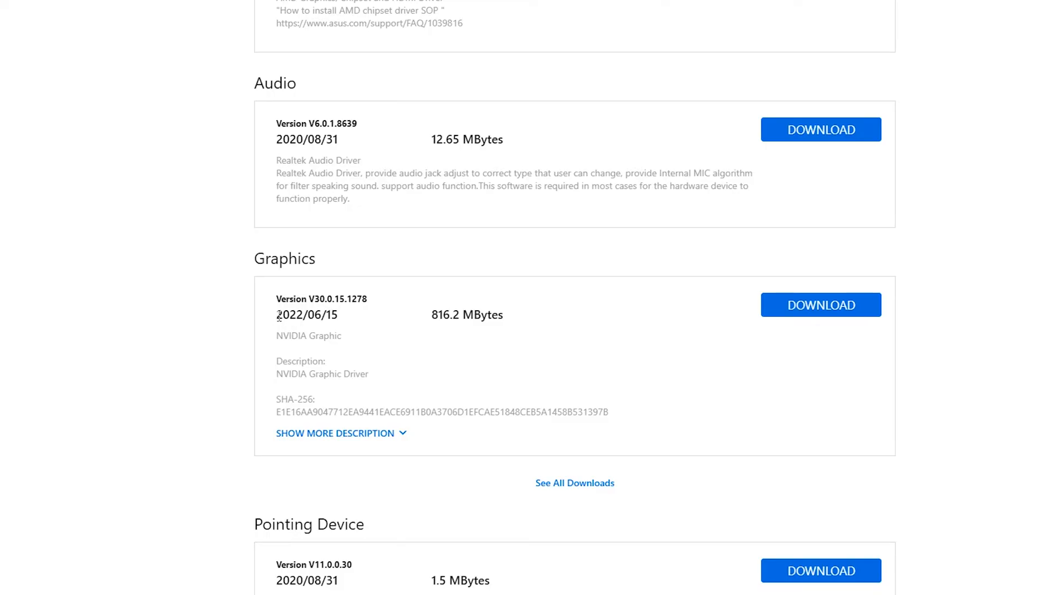
{"action": "left_click_drag", "start_coordinate": [317, 299], "coordinate": [368, 299]}
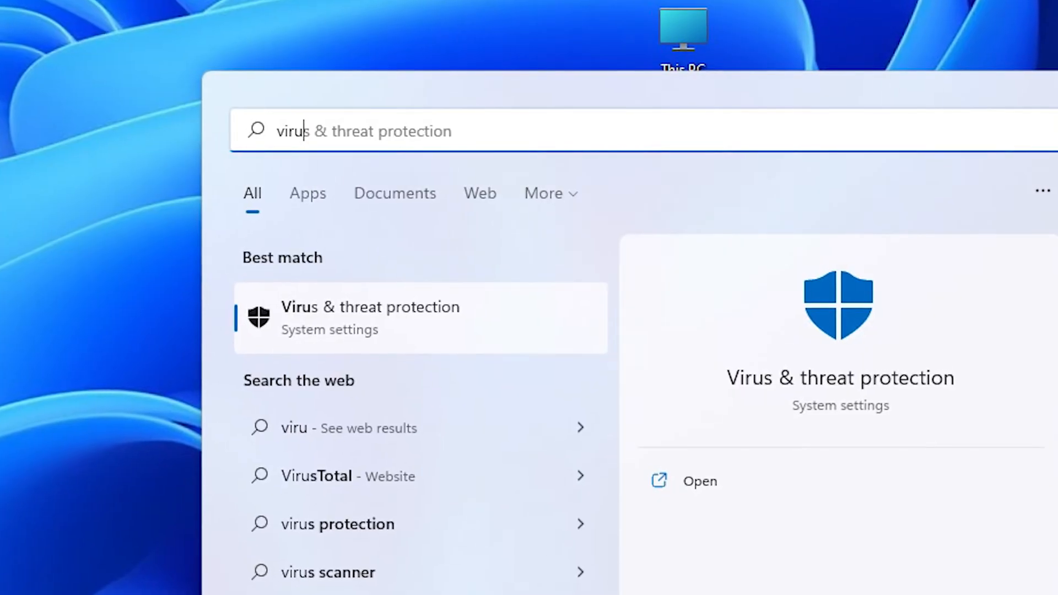
- Search 'add or remove programs' and scroll the Apps & features list for leftover software
{"action": "type", "text": "add or remove programs"}
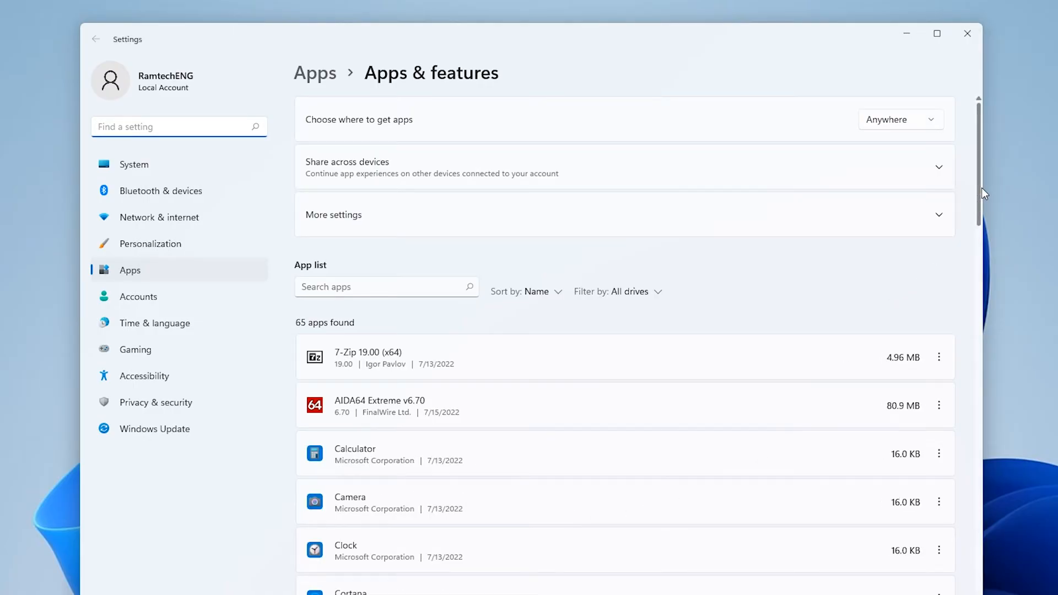
{"action": "scroll", "scroll_direction": "down", "scroll_amount": 3}
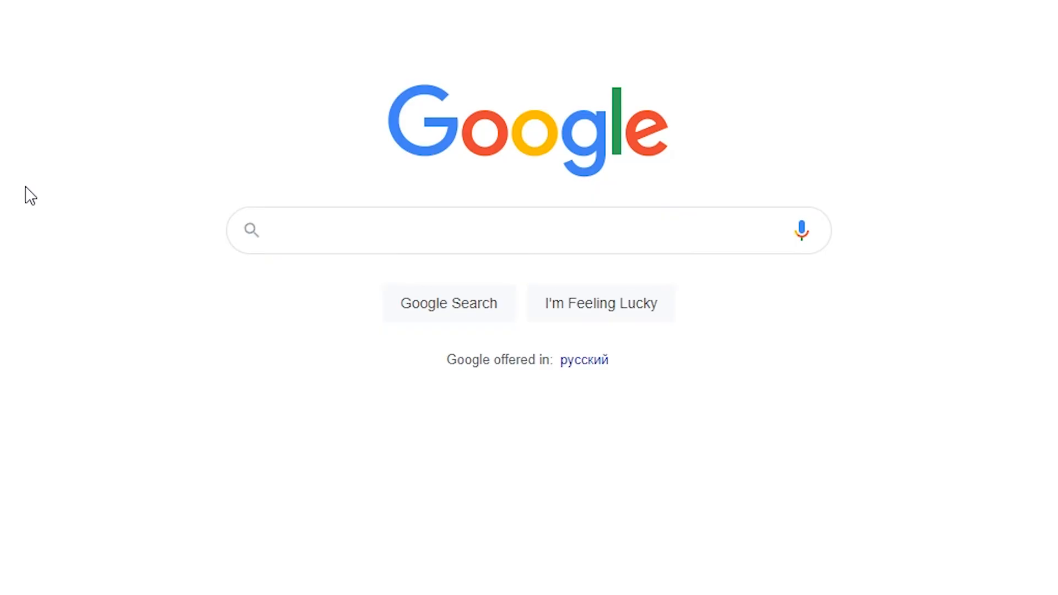
- Search for NVIDIA drivers and set the product series to GeForce 8 Series, GeForce 8800 Ultra
{"action": "type", "text": "nvidi"}
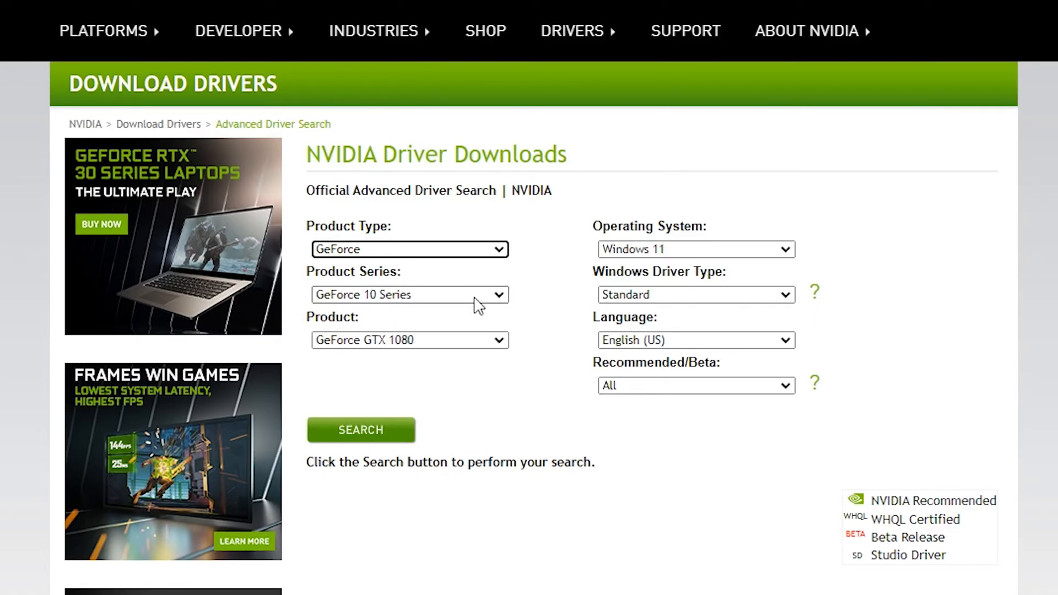
{"action": "left_click", "coordinate": [408, 294]}
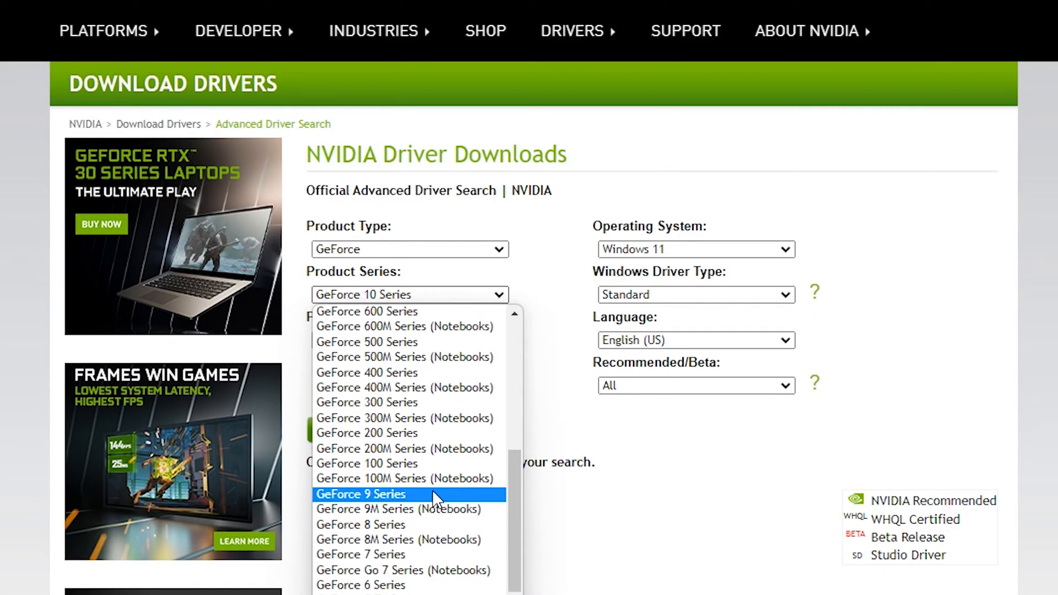
{"action": "left_click", "coordinate": [361, 525]}
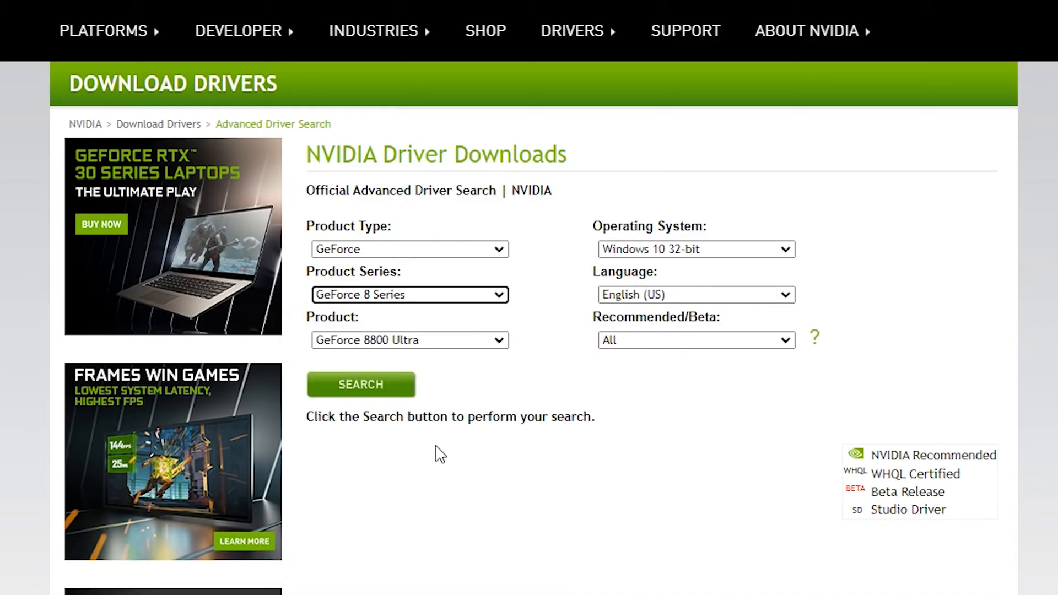
{"action": "left_click", "coordinate": [408, 340]}
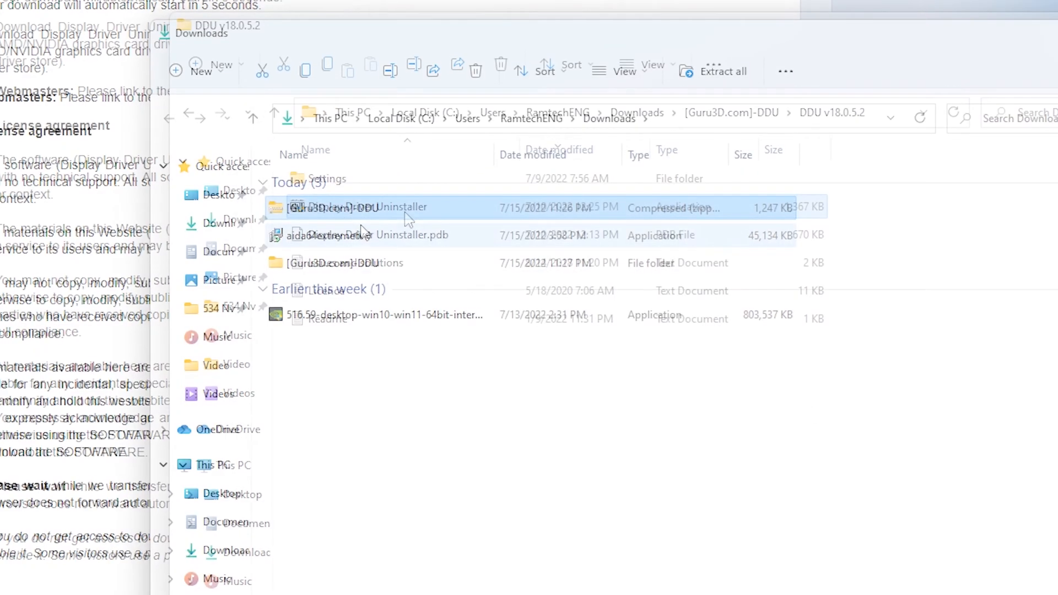
- Run Display Driver Uninstaller as administrator so it detects the GeForce GTX 1080 driver
{"action": "right_click", "coordinate": [358, 208]}
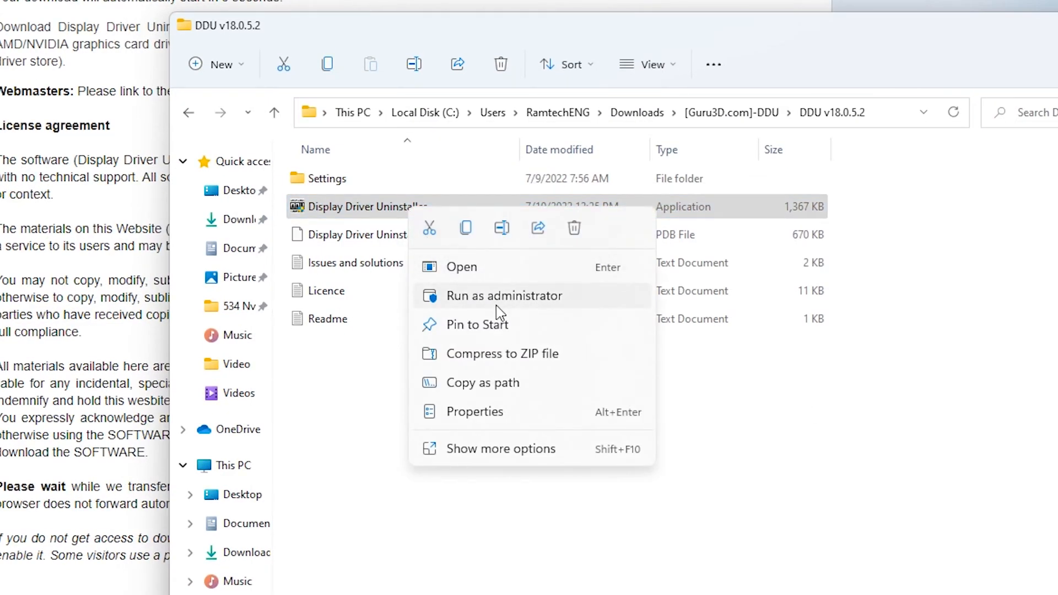
{"action": "left_click", "coordinate": [504, 296]}
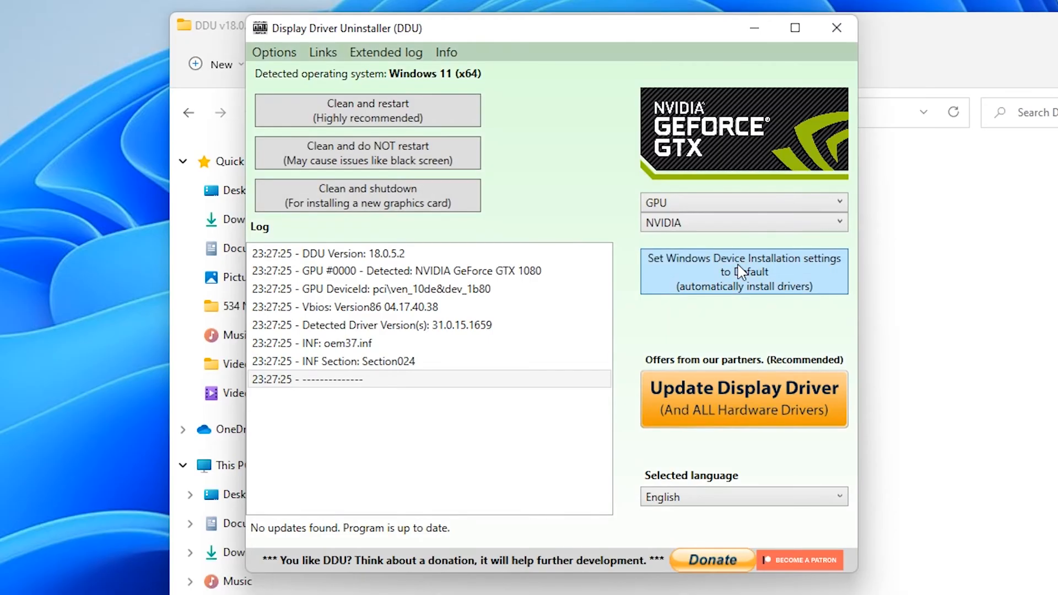
{"action": "mouse_move", "coordinate": [367, 111]}
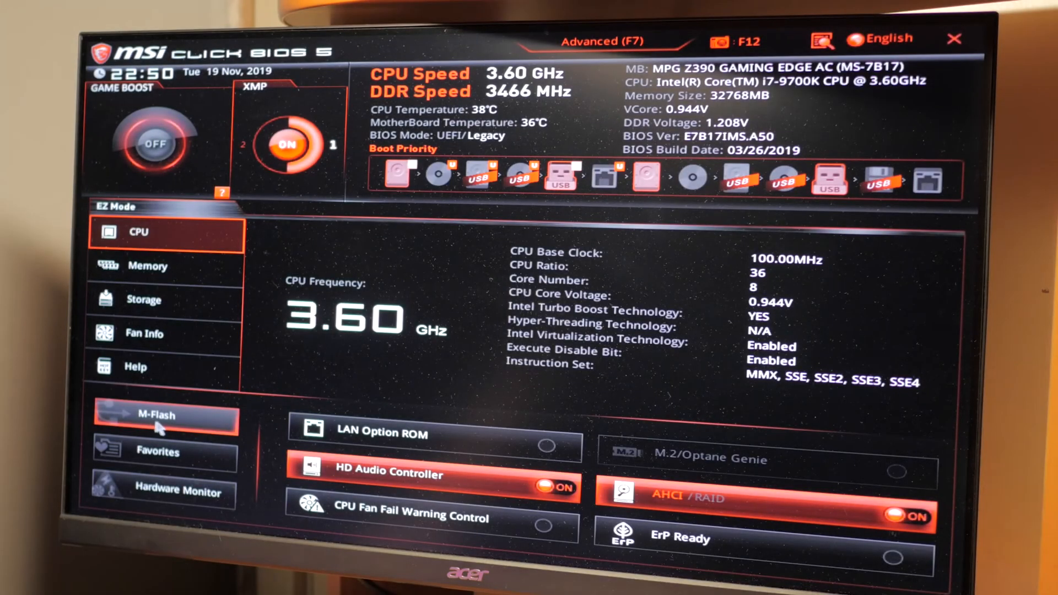
{"action": "mouse_move", "coordinate": [154, 424]}
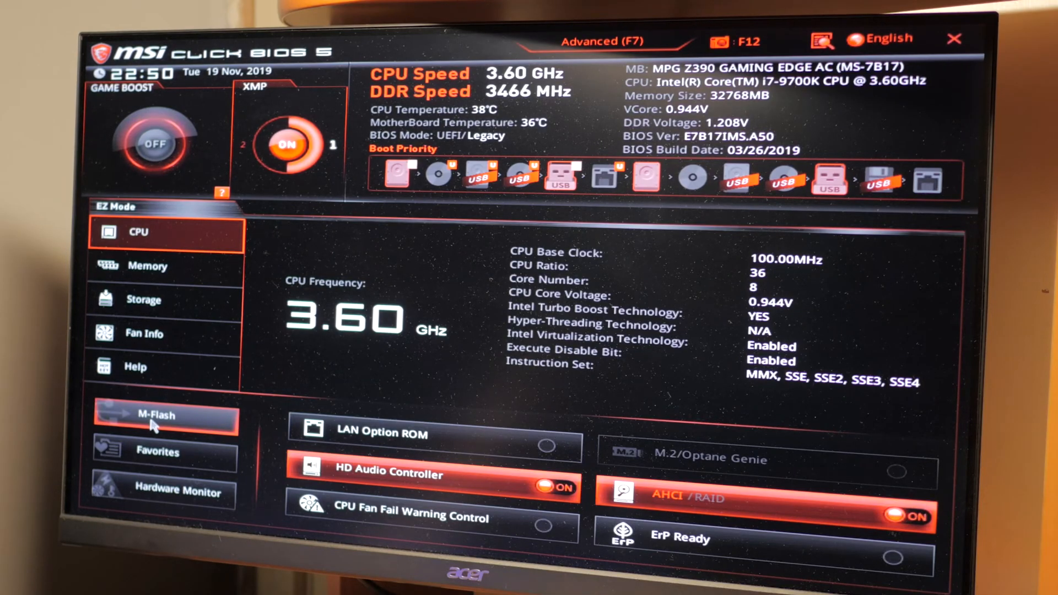
- Start M-Flash and confirm rebooting into flash mode to update the BIOS
{"action": "left_click", "coordinate": [164, 415]}
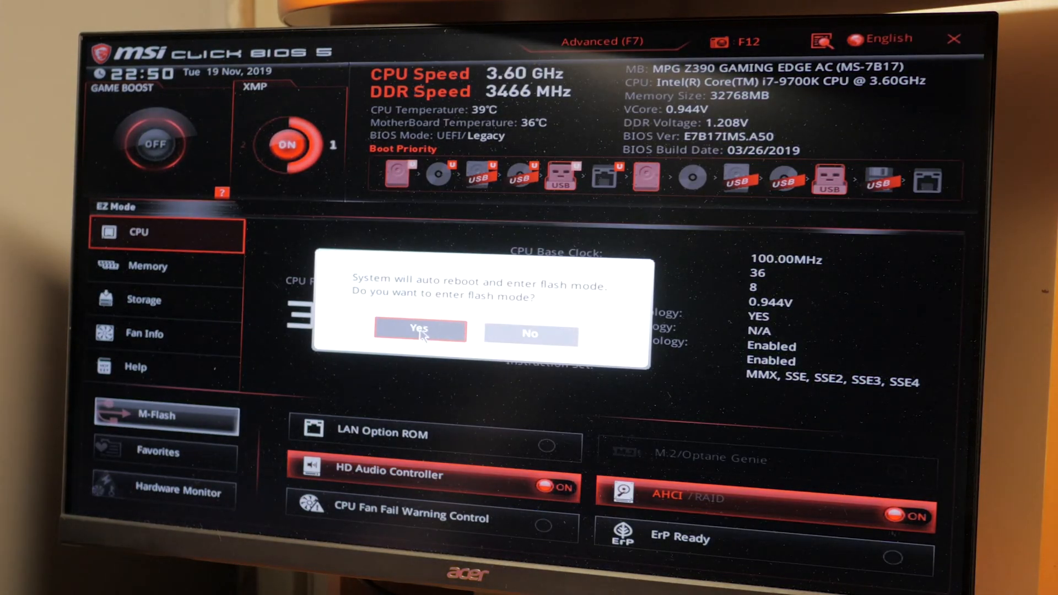
{"action": "left_click", "coordinate": [420, 332]}
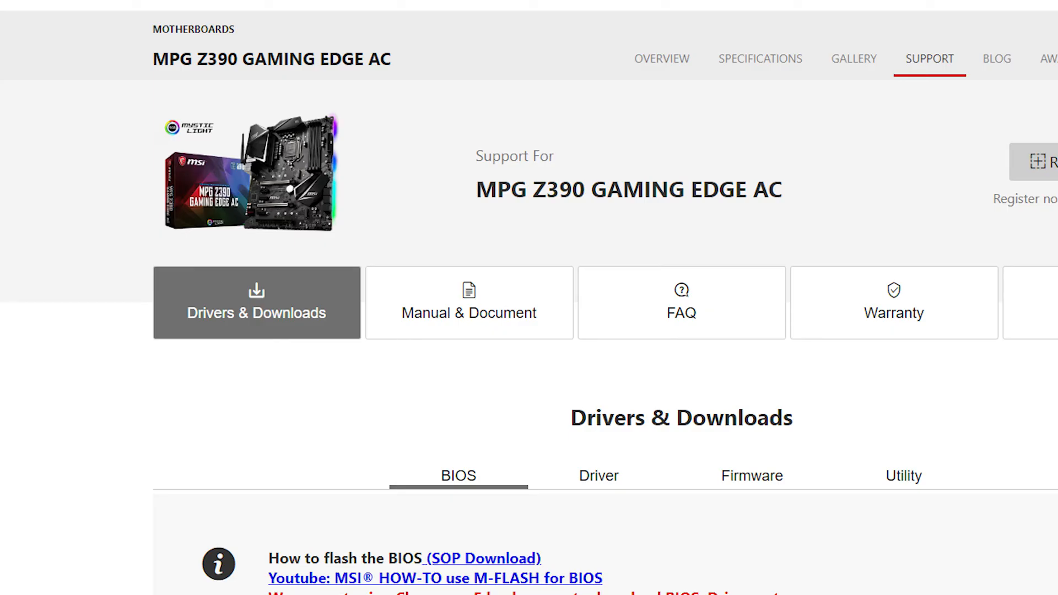
- Scroll the BIOS downloads list for the MPG Z390 GAMING EDGE AC motherboard
{"action": "scroll", "scroll_direction": "down", "scroll_amount": 3}
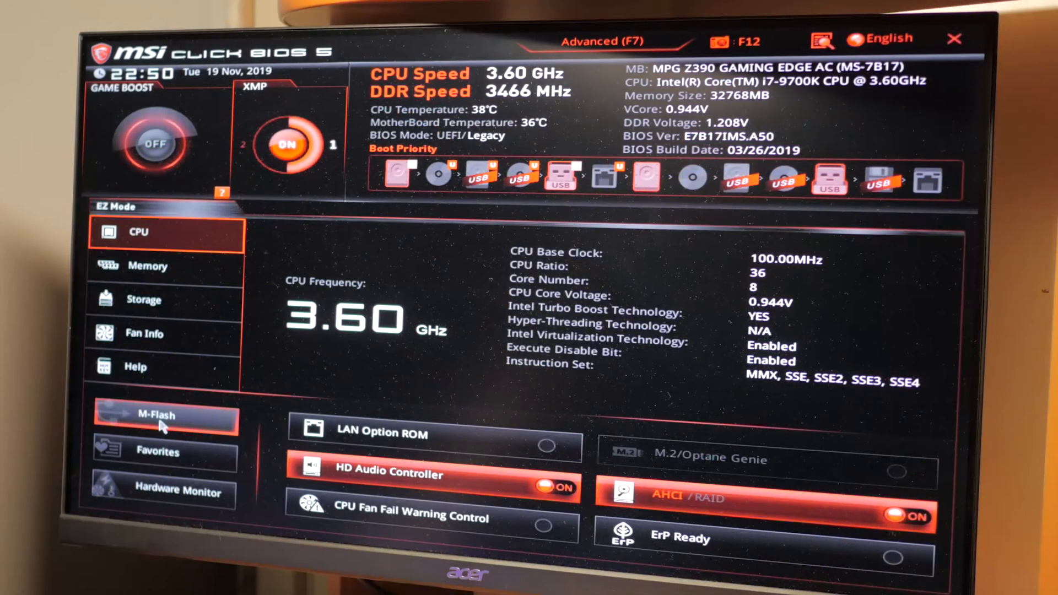
- Launch M-Flash from EZ Mode to install the downloaded BIOS
{"action": "left_click", "coordinate": [162, 417]}
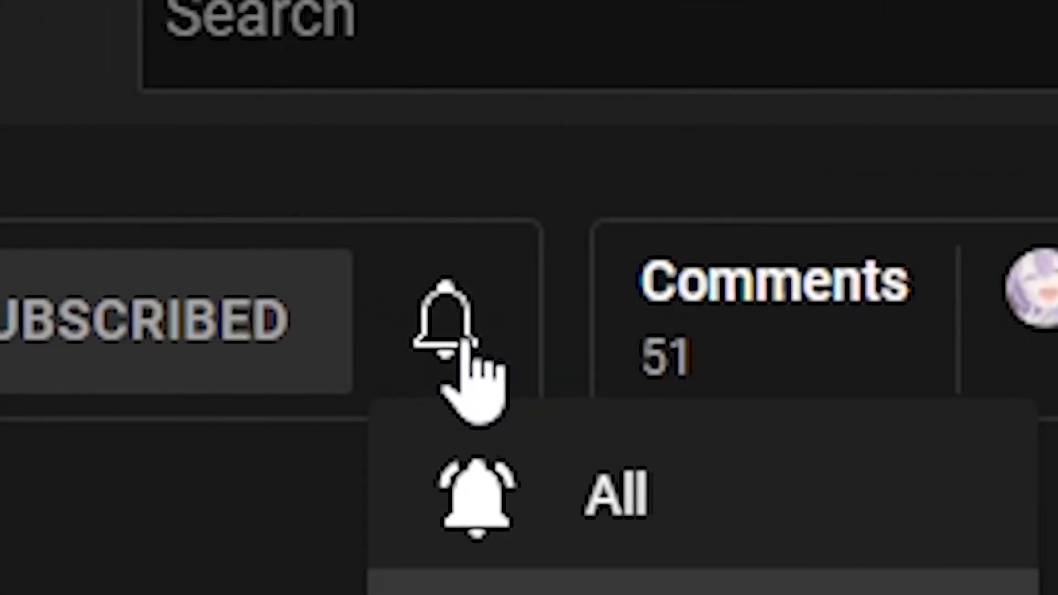
- Set the channel's notification bell to All for every new upload
{"action": "left_click", "coordinate": [449, 318]}
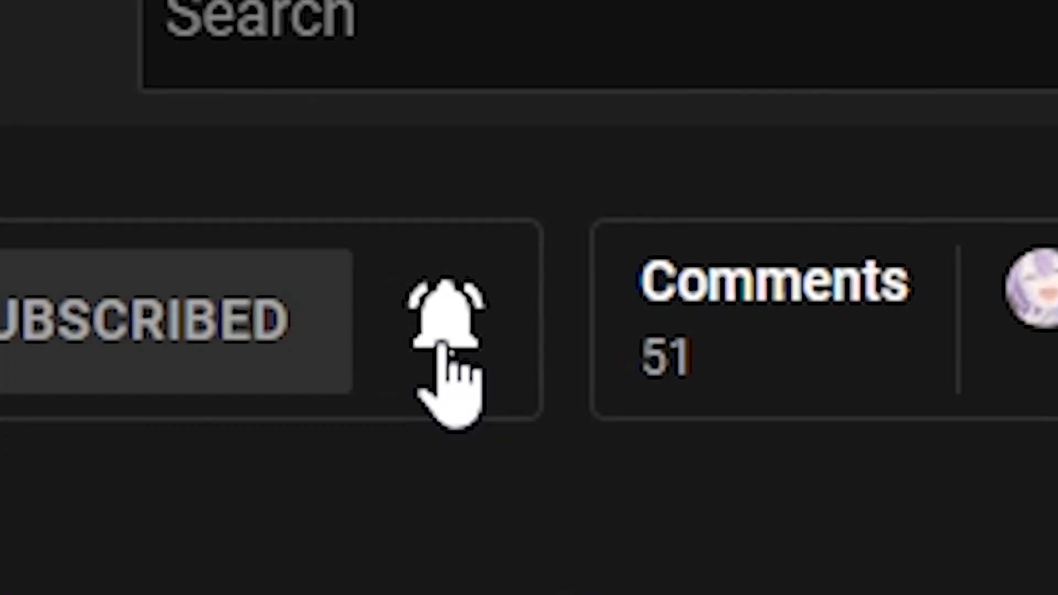